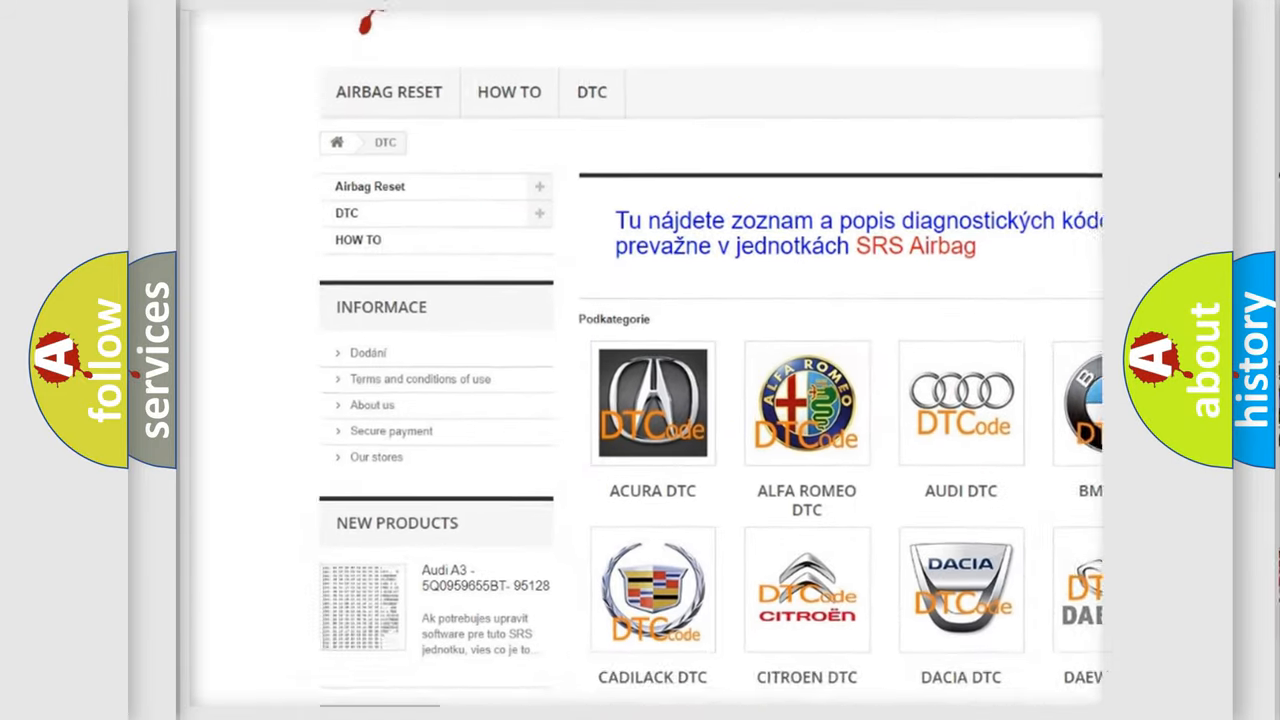
pyautogui.scroll(-3)
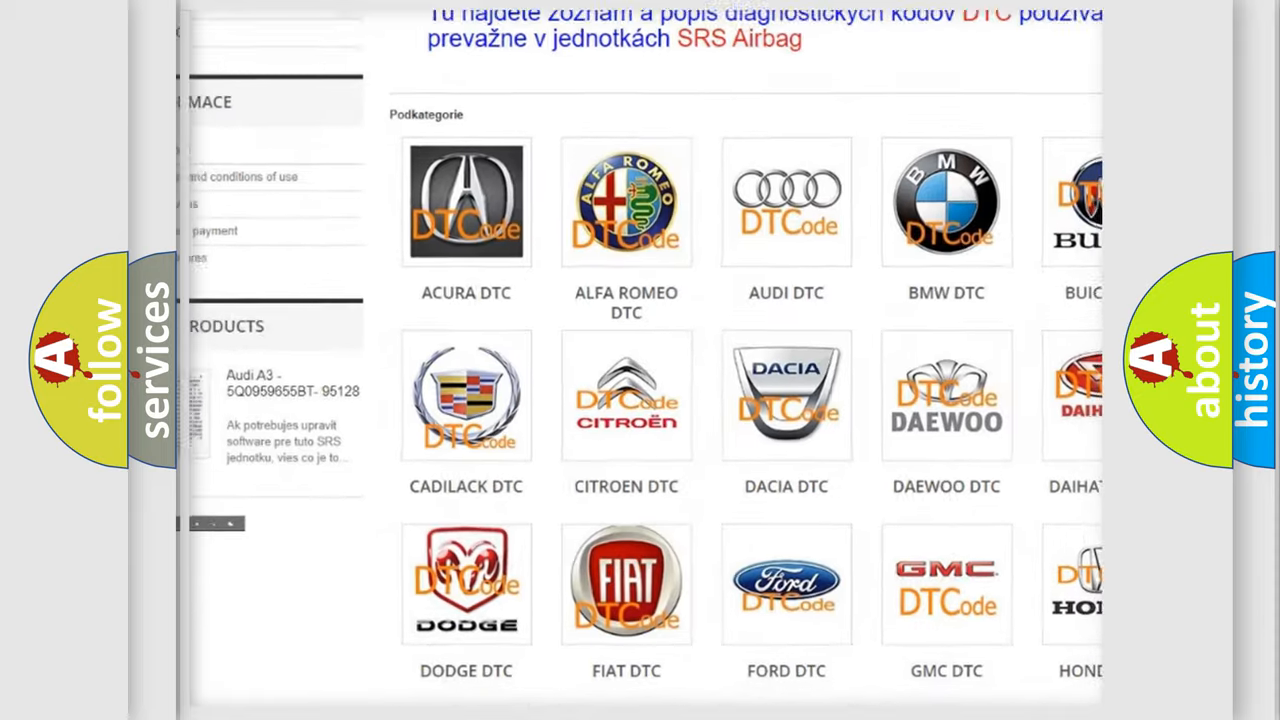
pyautogui.scroll(-3)
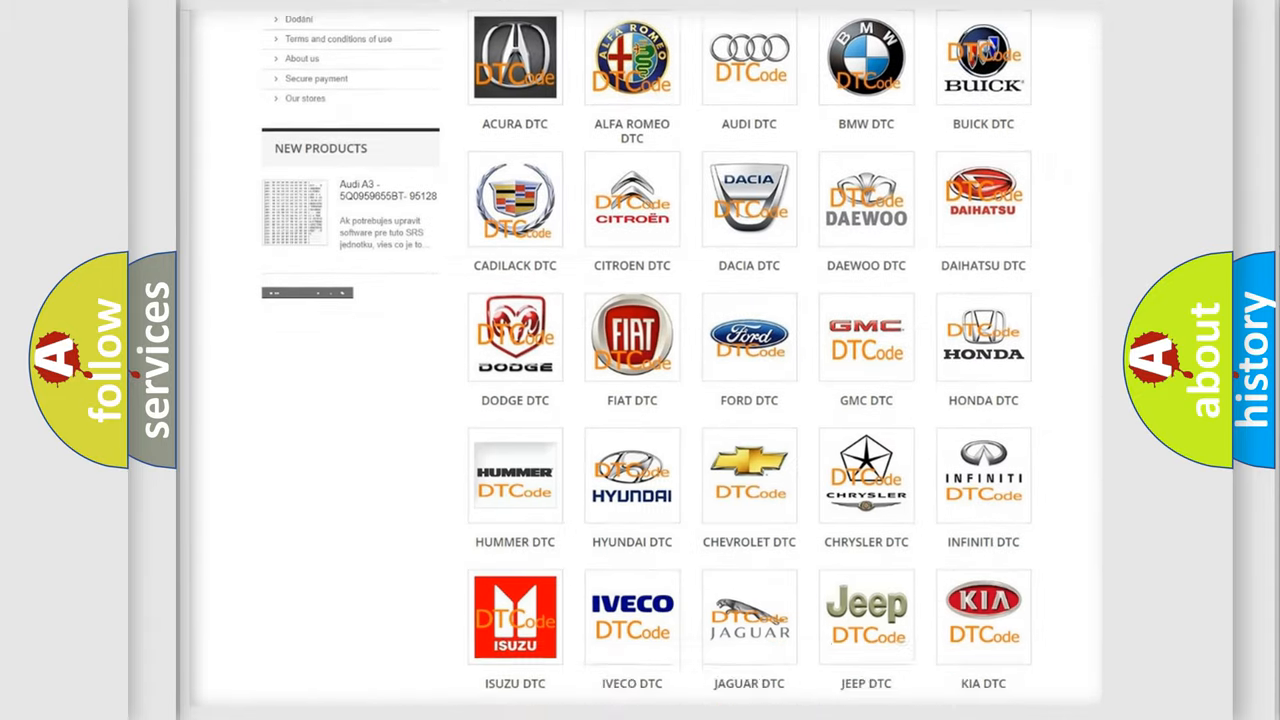
pyautogui.scroll(-3)
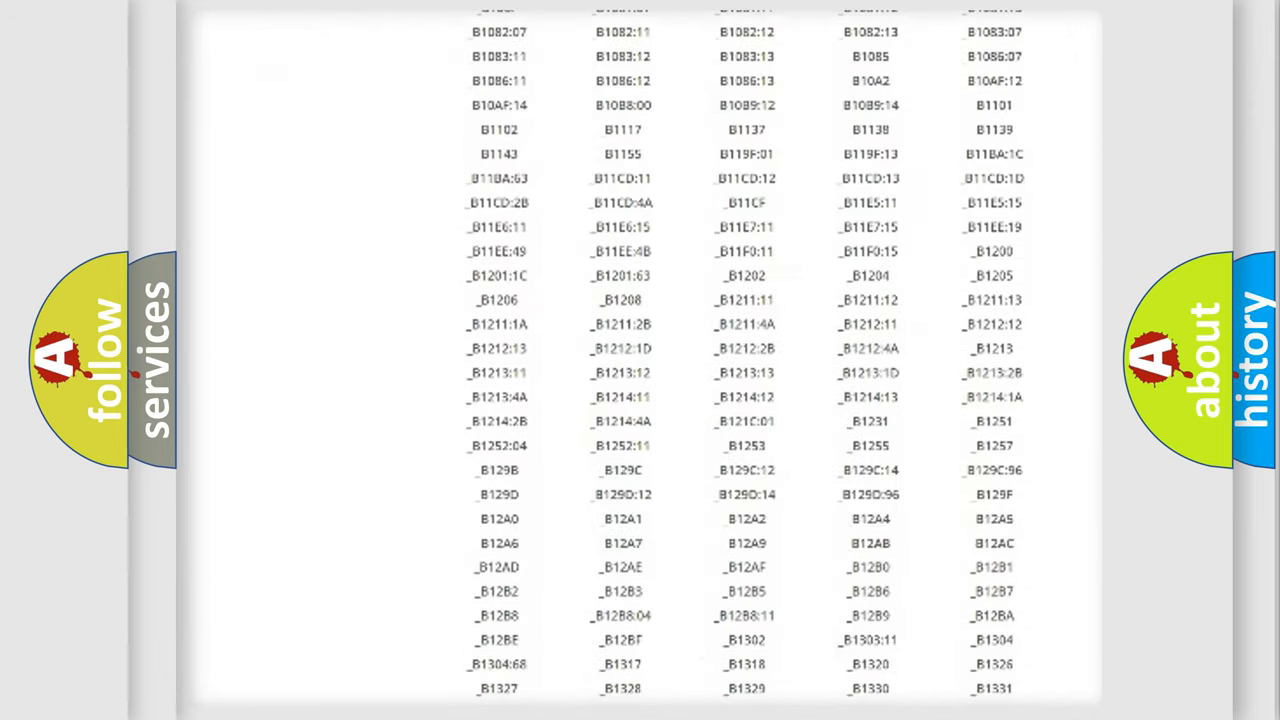
pyautogui.scroll(-3)
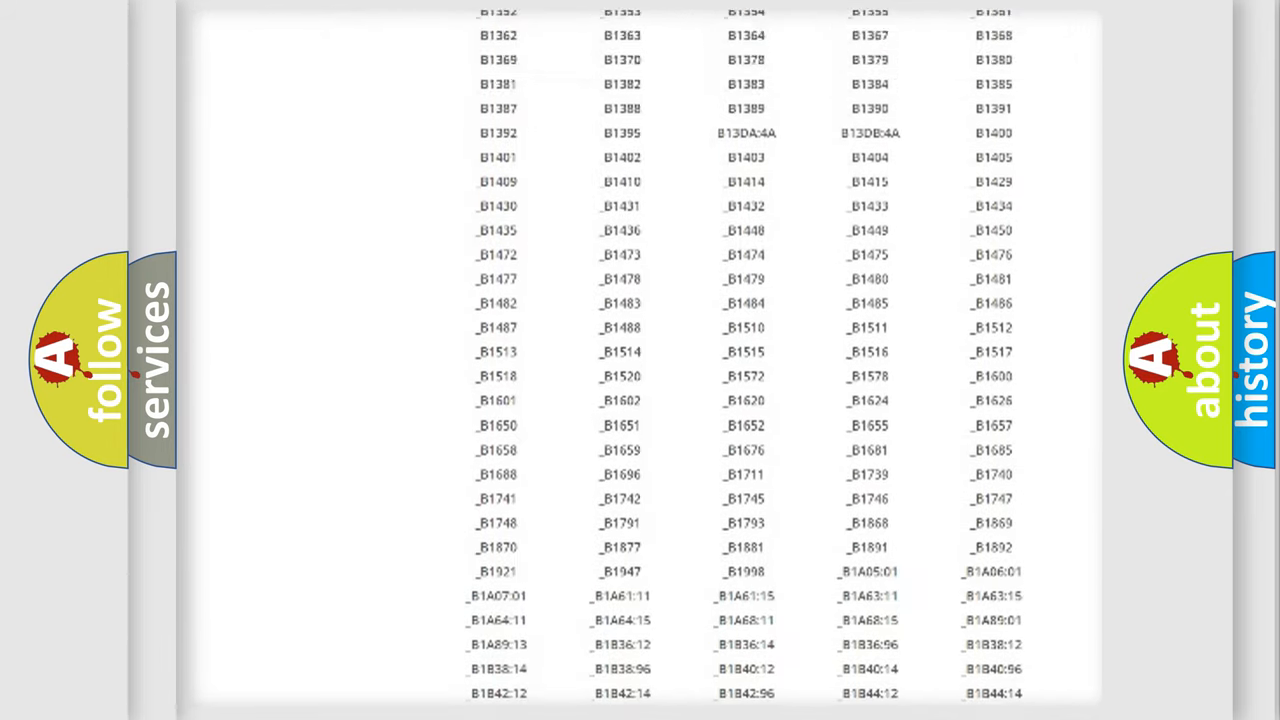
pyautogui.scroll(3)
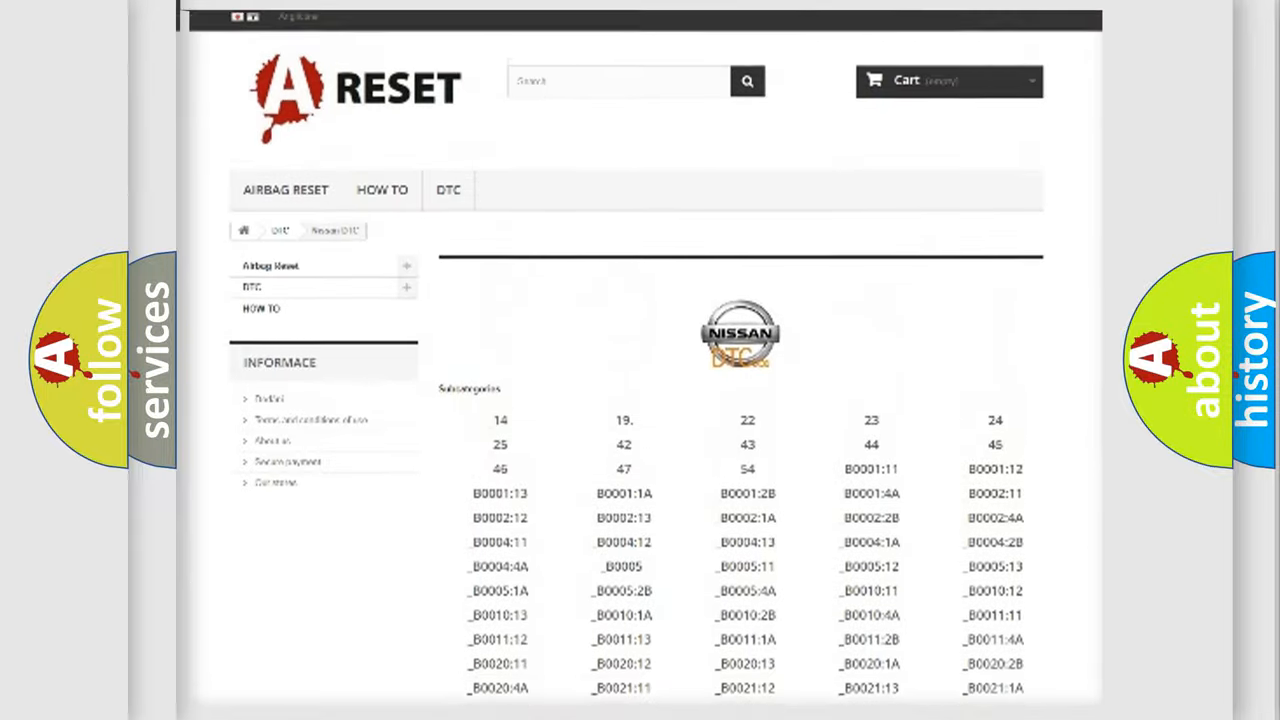